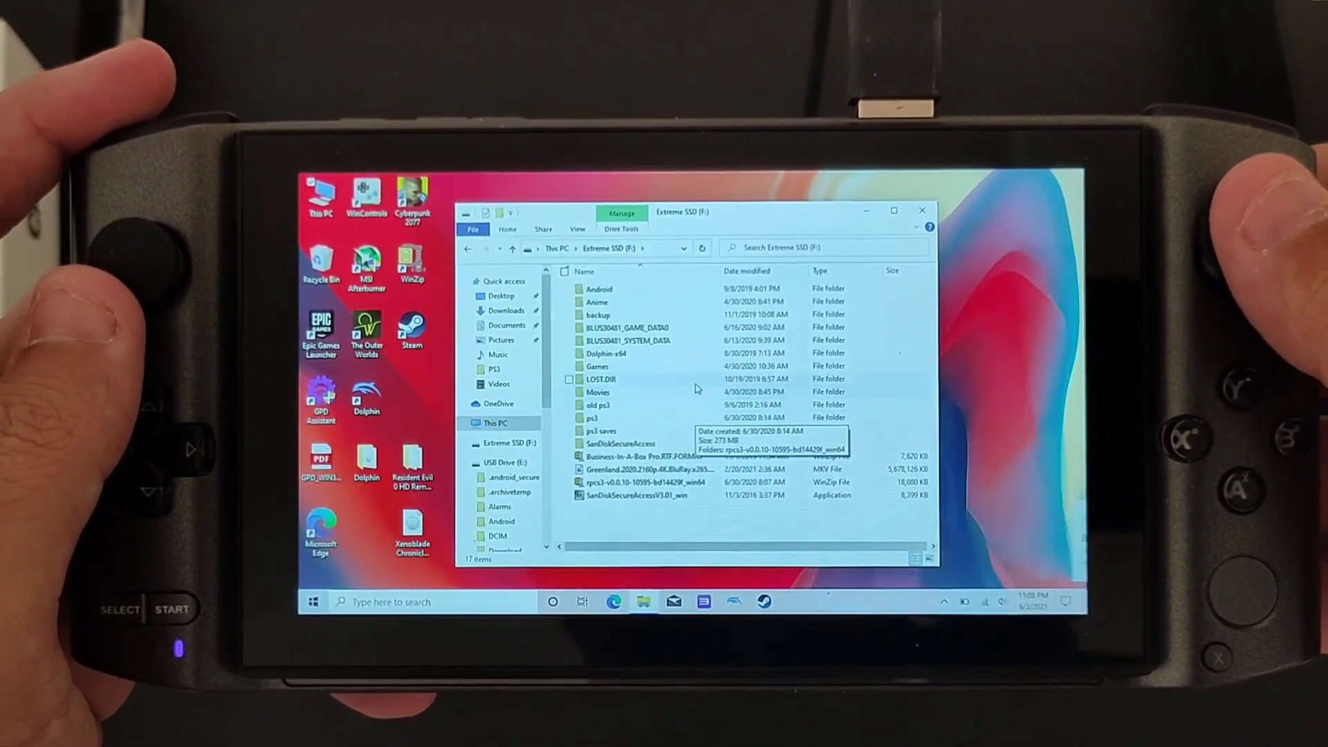
- Open the Games folder on the Extreme SSD (F:) drive
{"action": "double_click", "coordinate": [597, 366]}
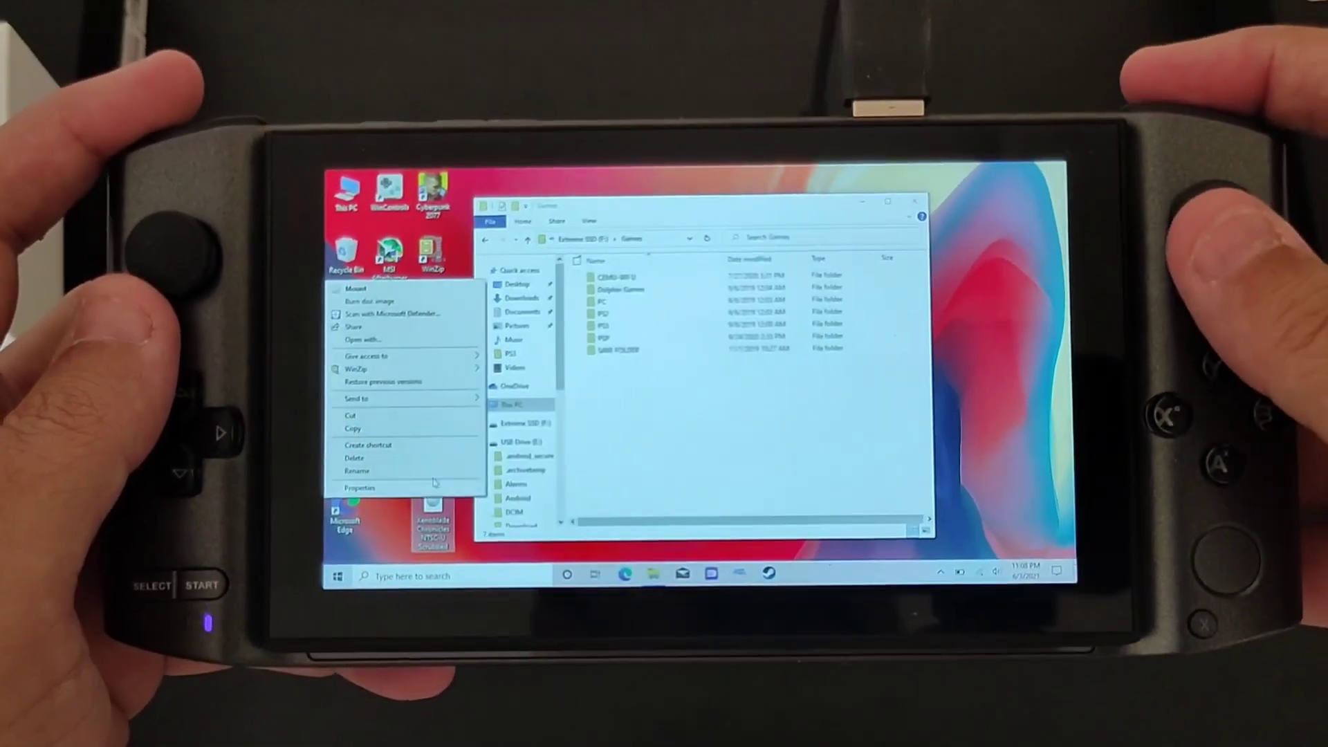
- Permanently delete the Xenoblade Chronicles NTSC-U Scrubbed disc image from the desktop
{"action": "left_click", "coordinate": [354, 458]}
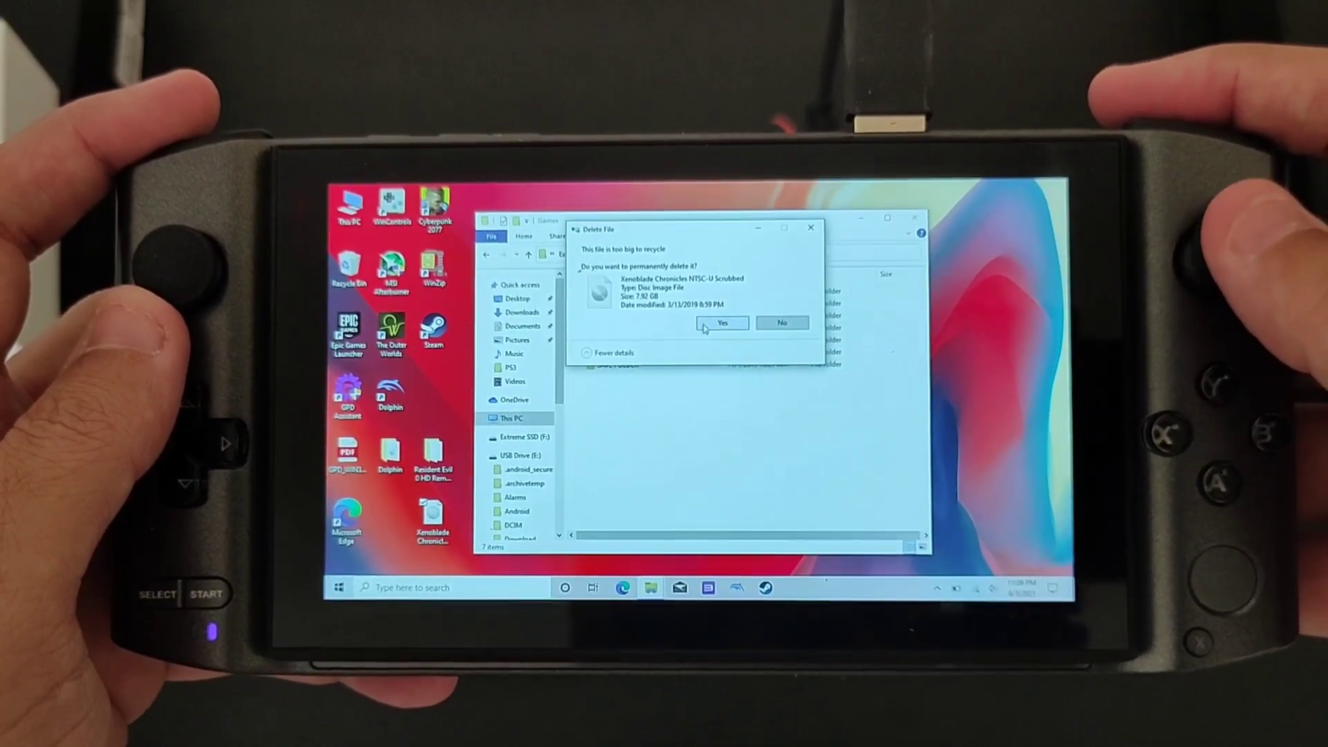
{"action": "left_click", "coordinate": [722, 324]}
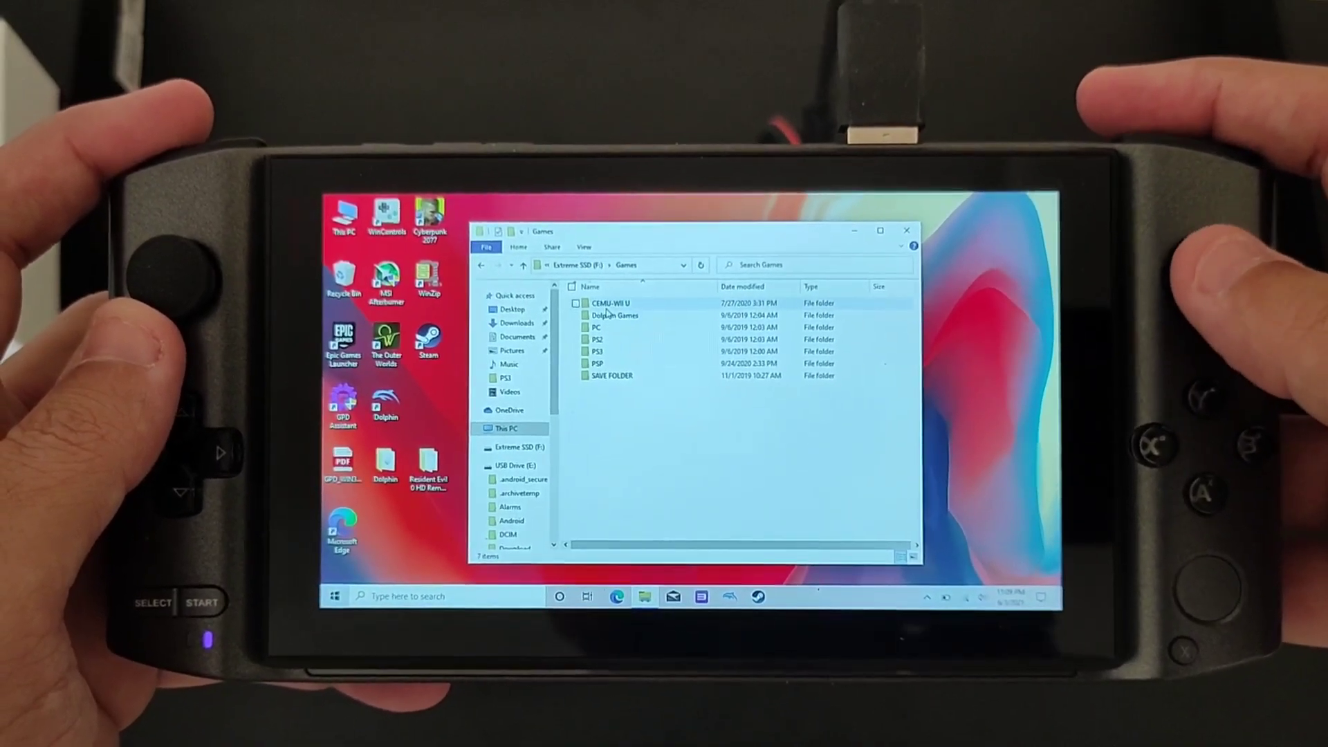
{"action": "left_click", "coordinate": [613, 320]}
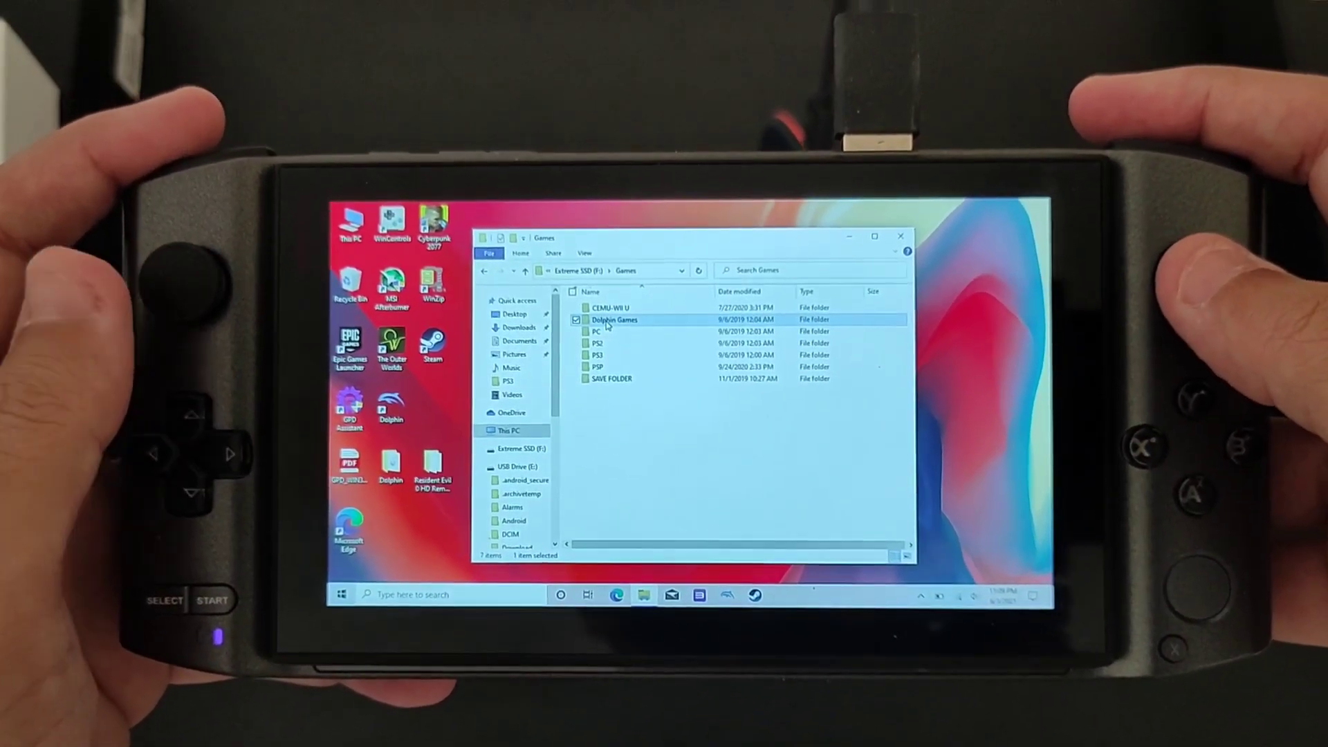
{"action": "double_click", "coordinate": [613, 320]}
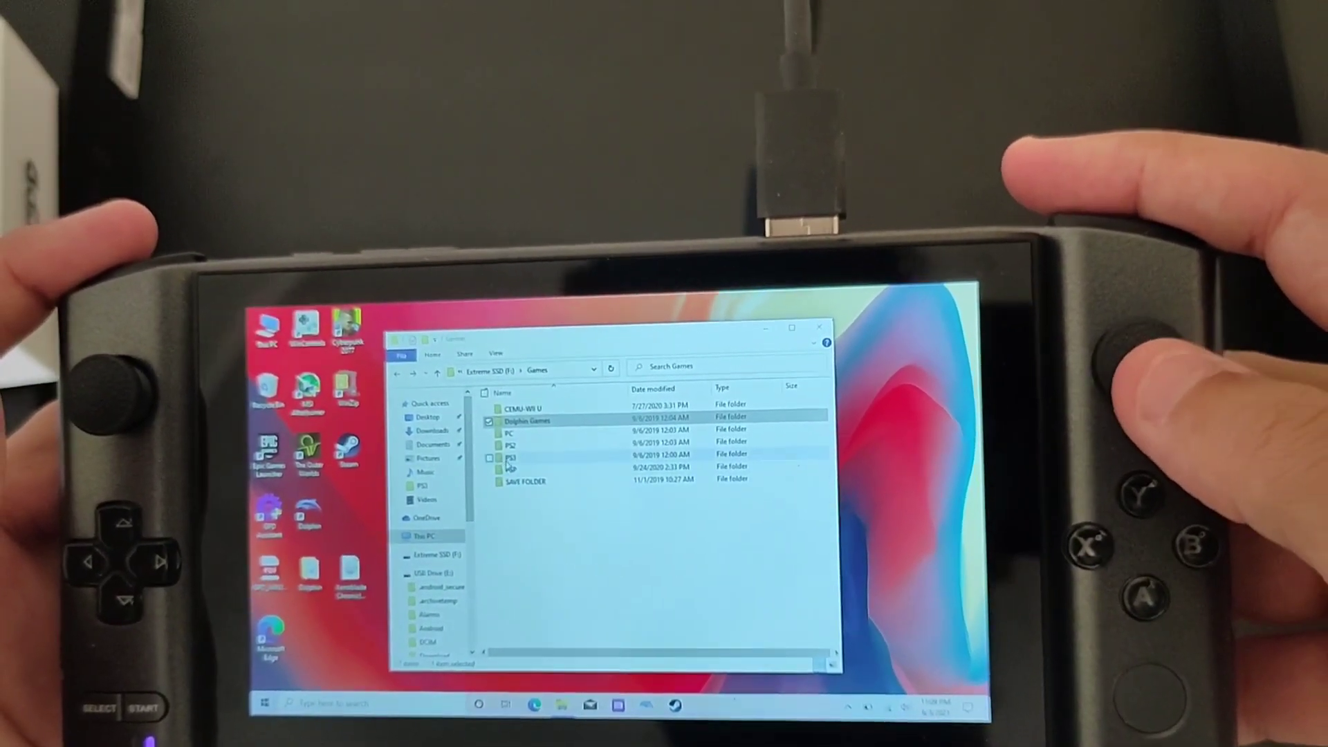
- Open the PS3 games folder and select Resident Evil 0 HD Remaster - PS3 - PSN
{"action": "double_click", "coordinate": [510, 456]}
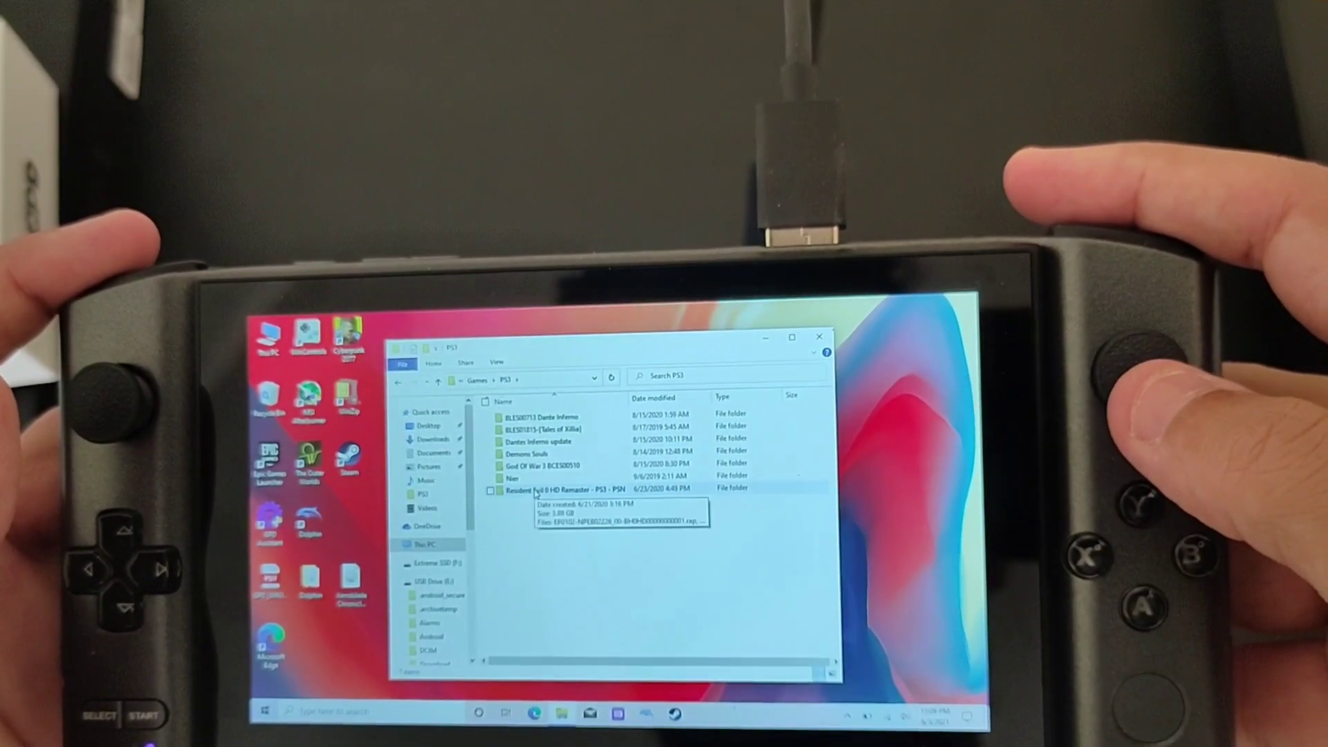
{"action": "left_click", "coordinate": [559, 496]}
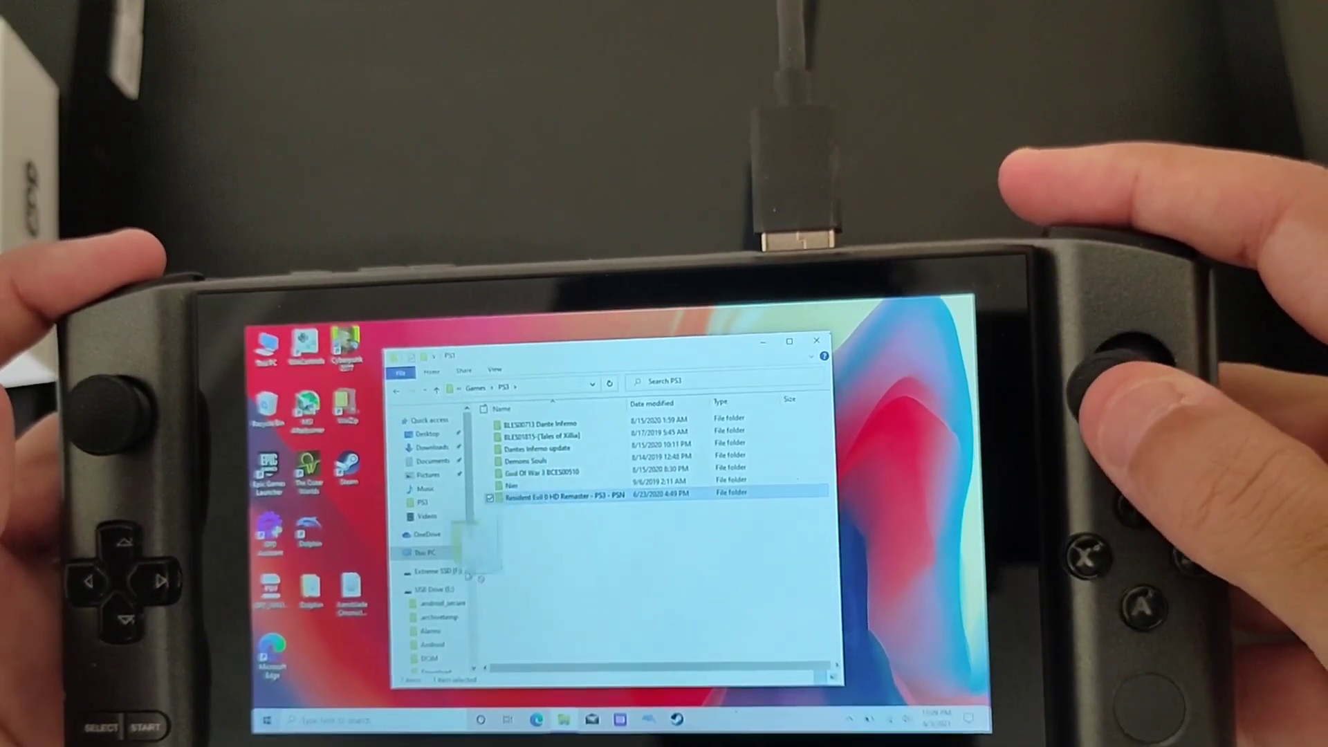